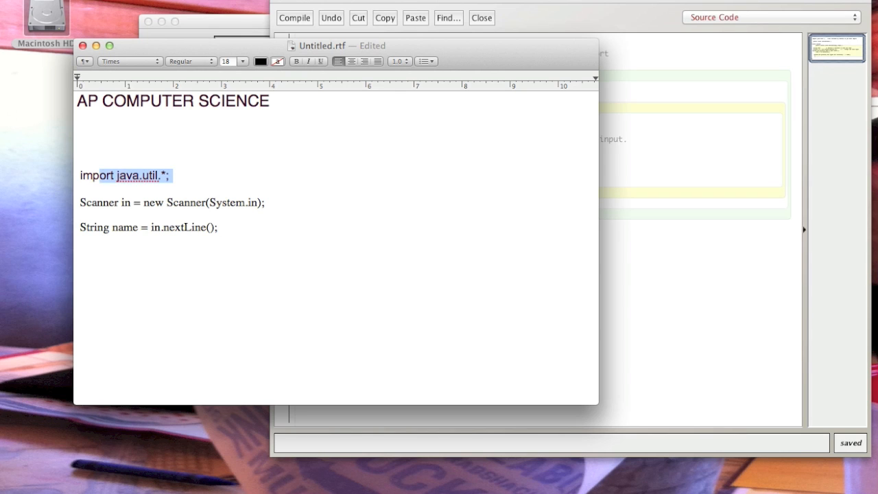
Inspect the import line and the Scanner declaration, selecting words like Scanner and new.
{"action": "left_click", "coordinate": [129, 61]}
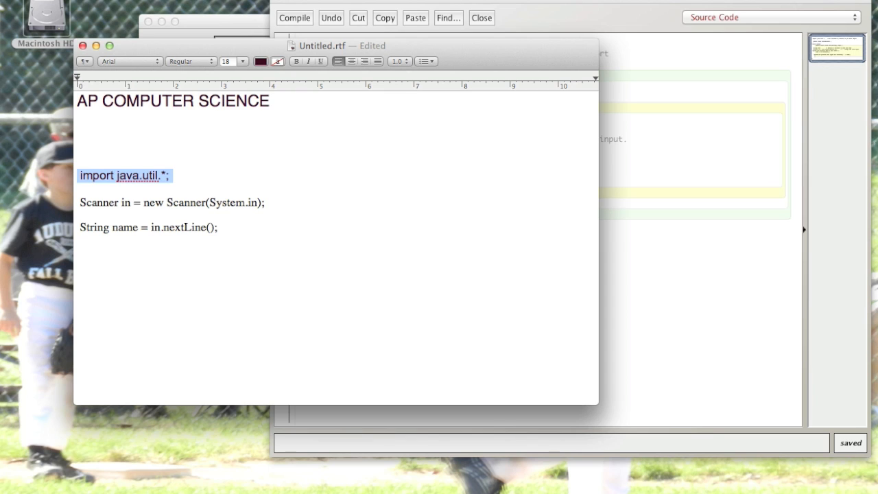
{"action": "left_click", "coordinate": [267, 202]}
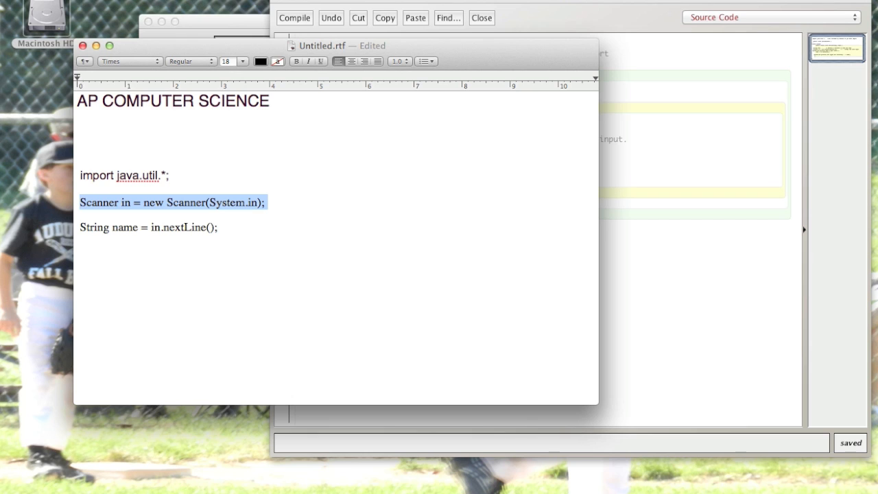
{"action": "left_click", "coordinate": [103, 202]}
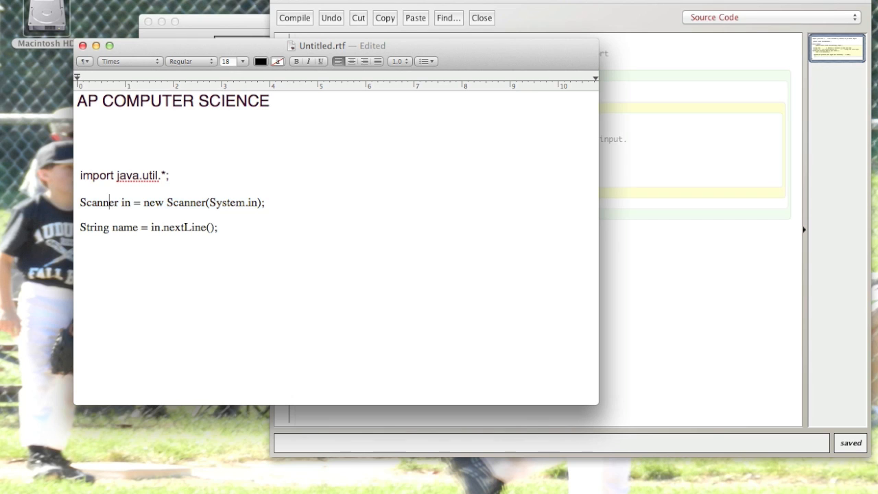
{"action": "double_click", "coordinate": [125, 202]}
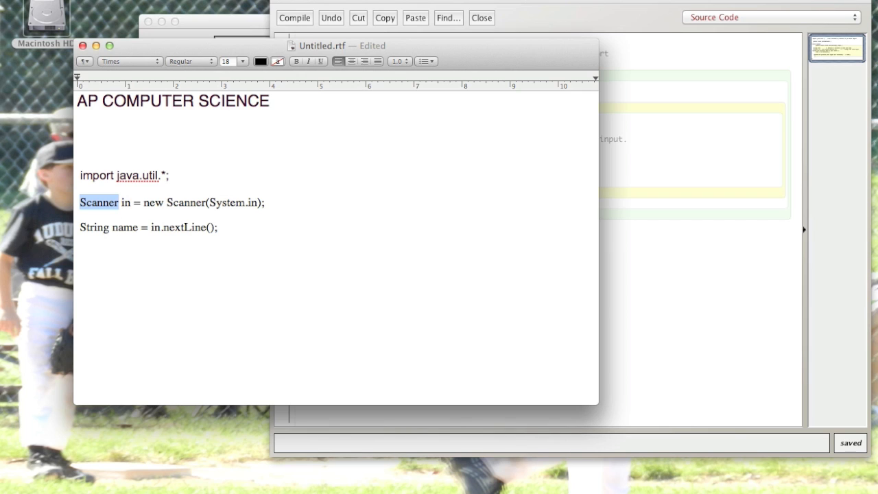
{"action": "double_click", "coordinate": [125, 203]}
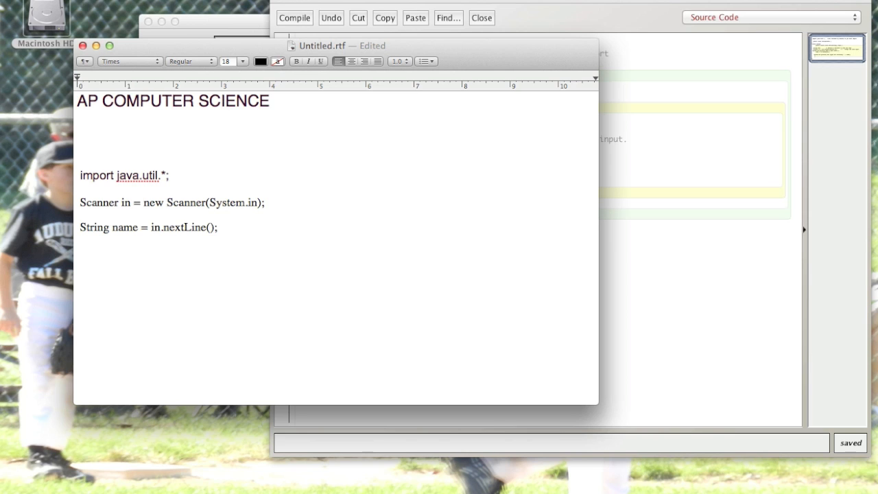
{"action": "double_click", "coordinate": [153, 202]}
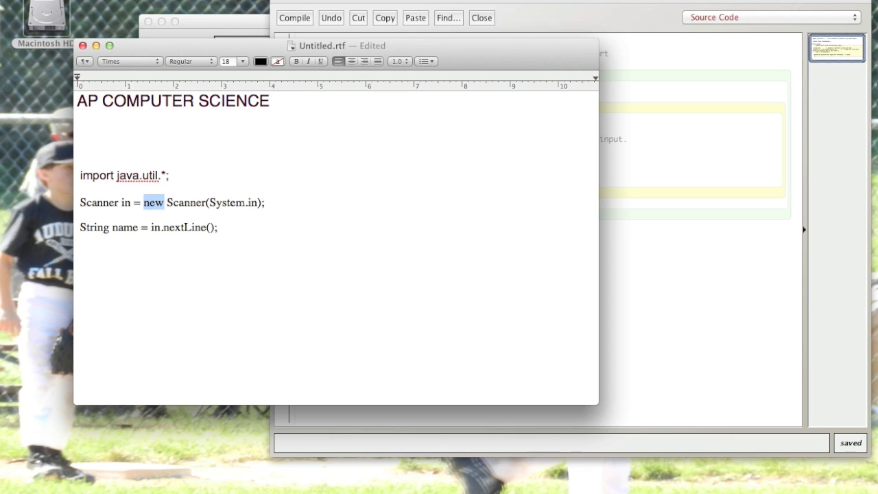
{"action": "left_click", "coordinate": [165, 202]}
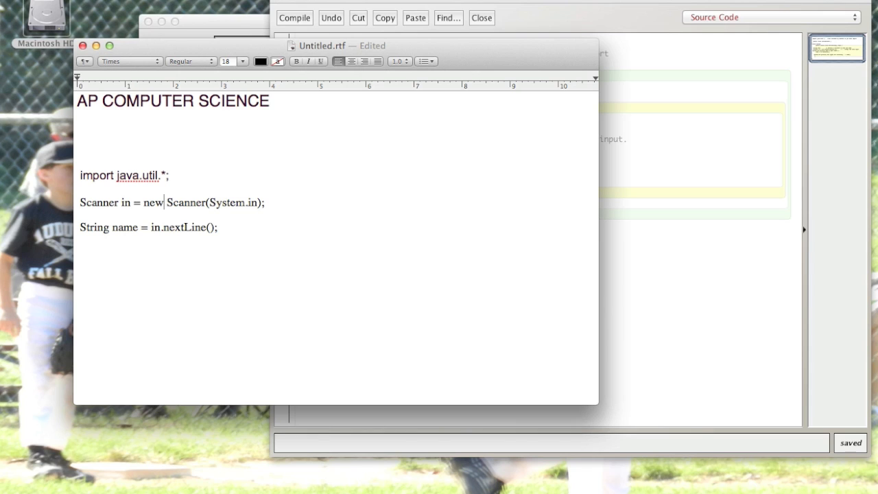
{"action": "double_click", "coordinate": [186, 202]}
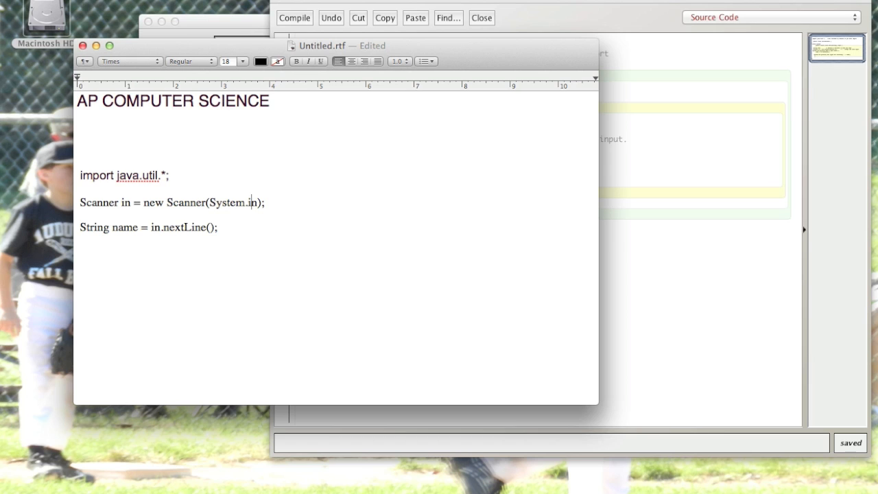
Delete and retype 'Line' in nextLine, leaving the code unchanged, then highlight the class header.
{"action": "double_click", "coordinate": [124, 202]}
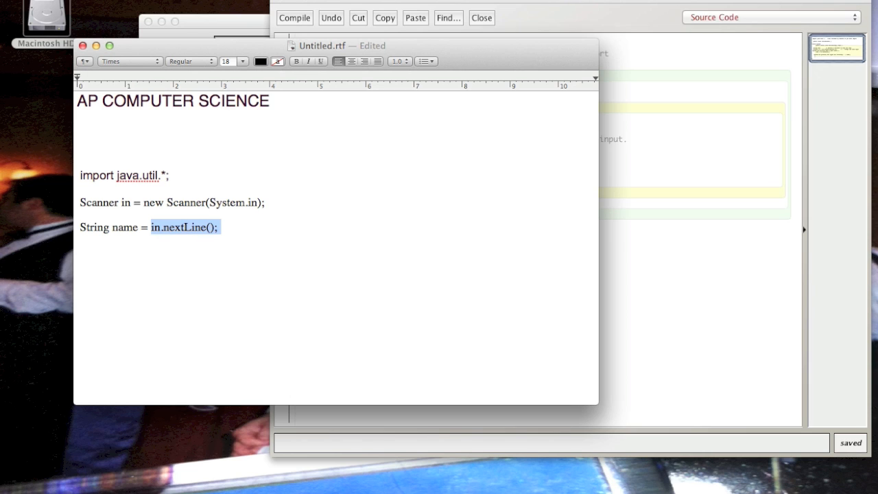
{"action": "left_click", "coordinate": [186, 228]}
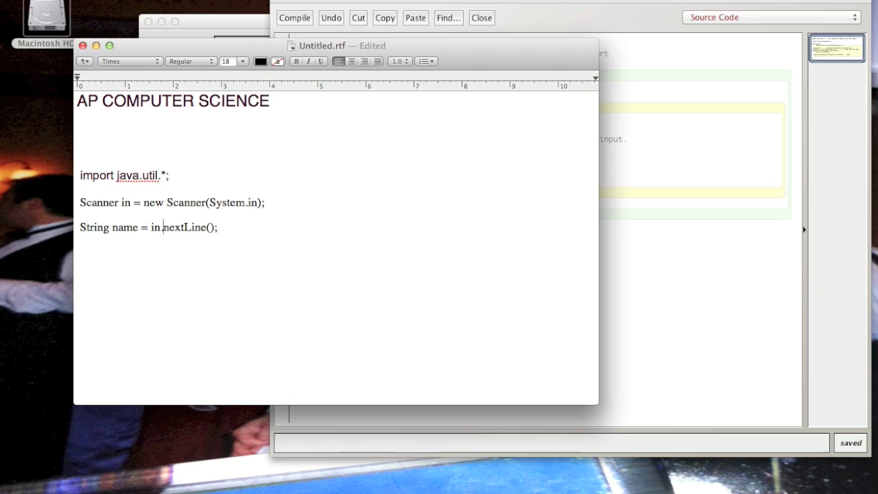
{"action": "double_click", "coordinate": [184, 227]}
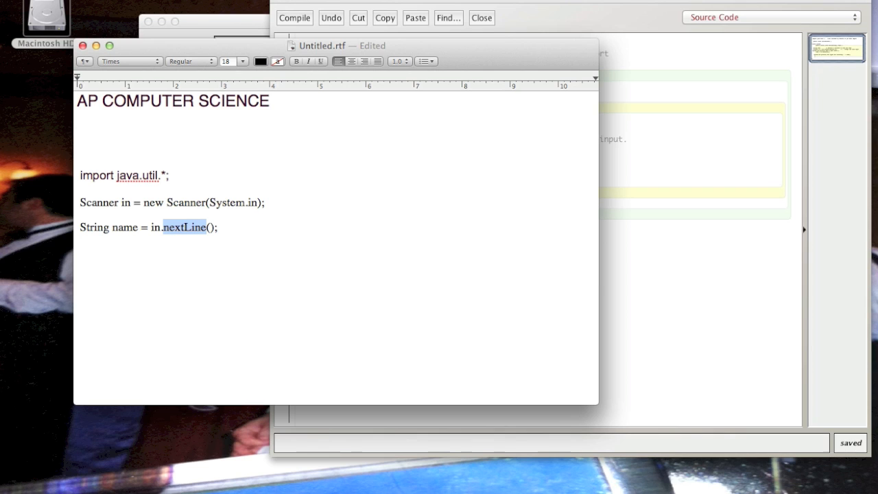
{"action": "double_click", "coordinate": [95, 227]}
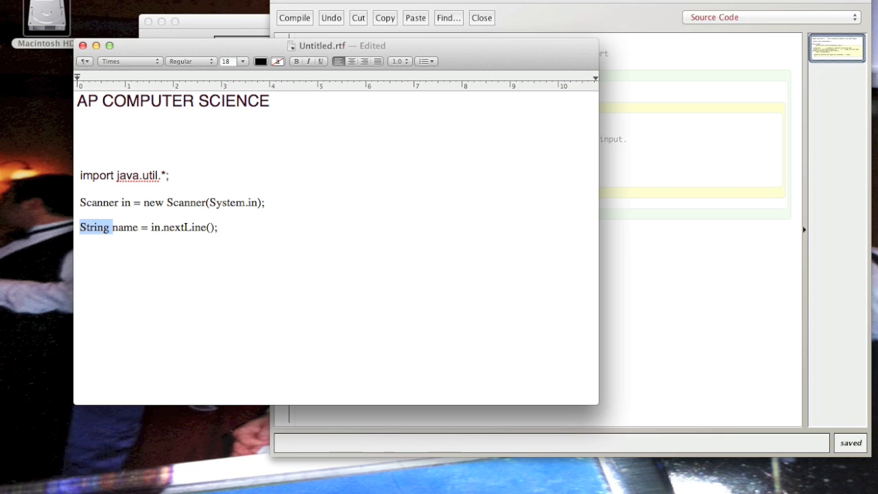
{"action": "double_click", "coordinate": [185, 227]}
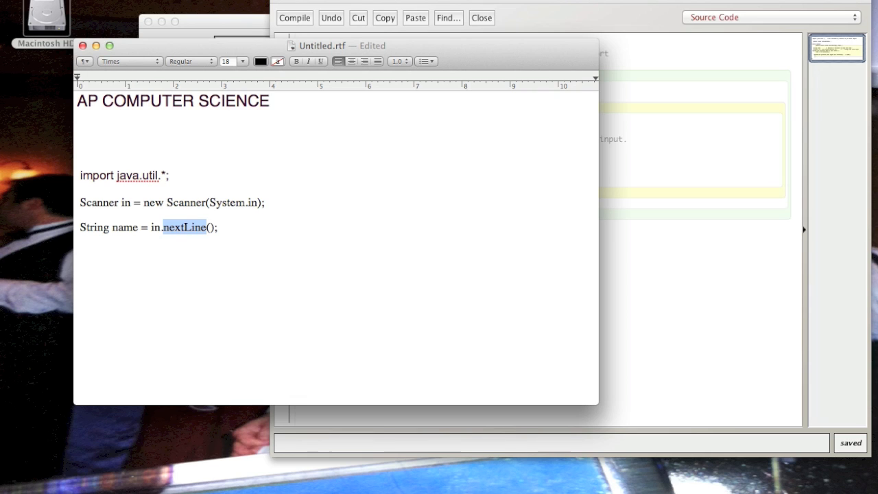
{"action": "left_click", "coordinate": [208, 228]}
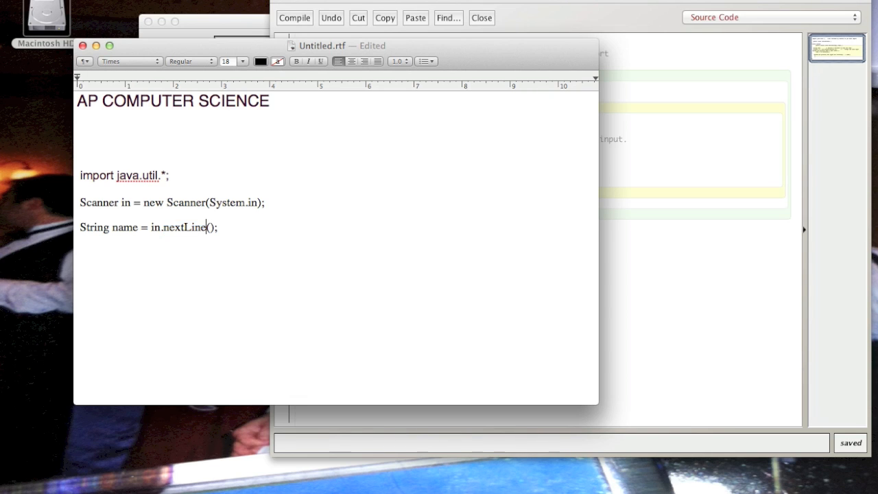
{"action": "key", "text": "Backspace"}
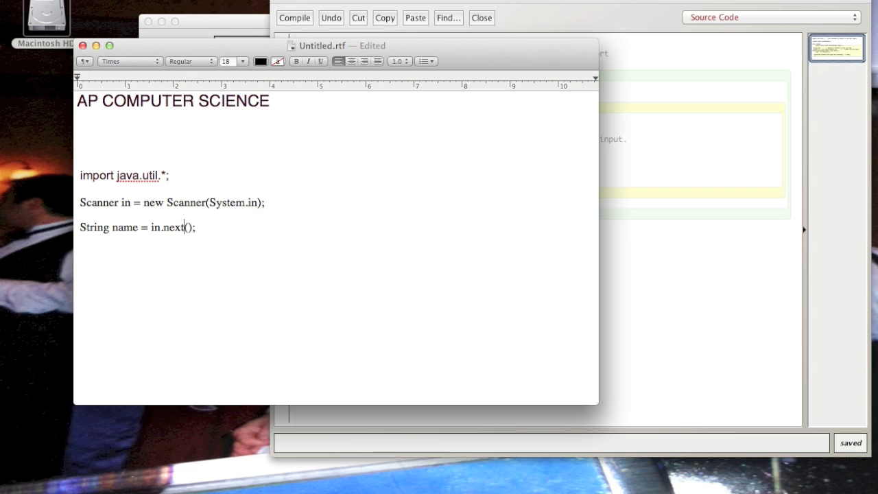
{"action": "type", "text": "Line"}
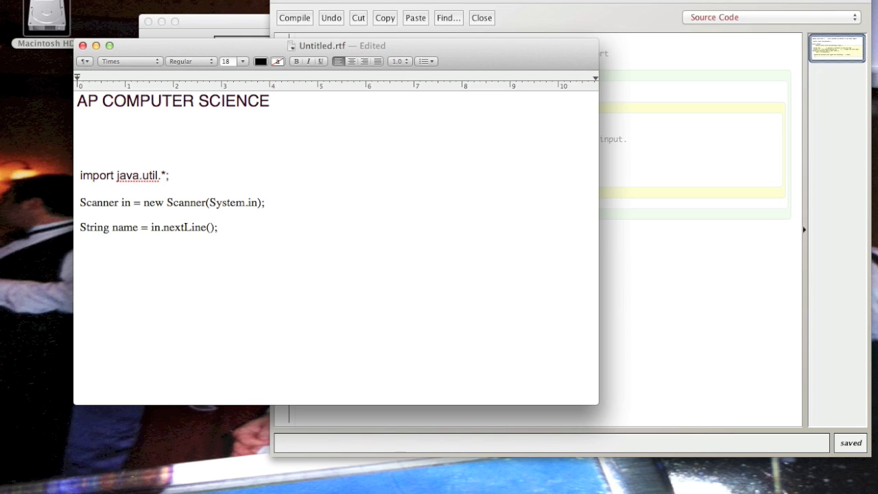
{"action": "left_click", "coordinate": [224, 227]}
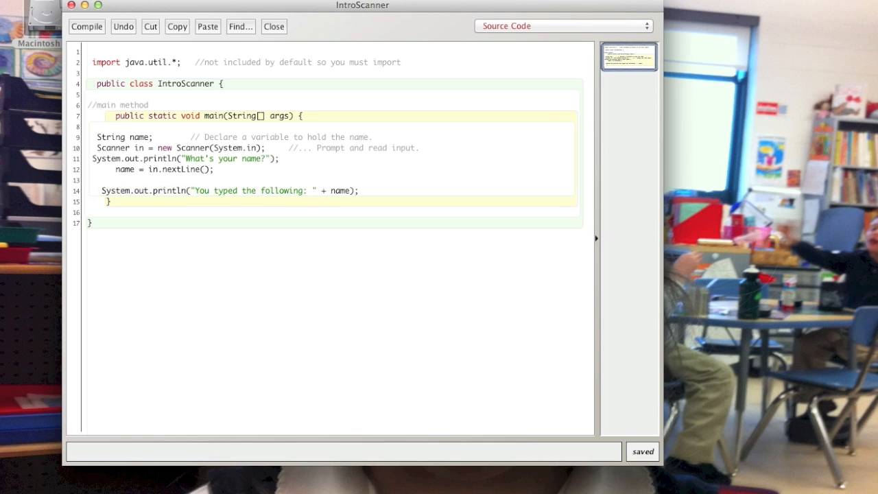
{"action": "double_click", "coordinate": [341, 190]}
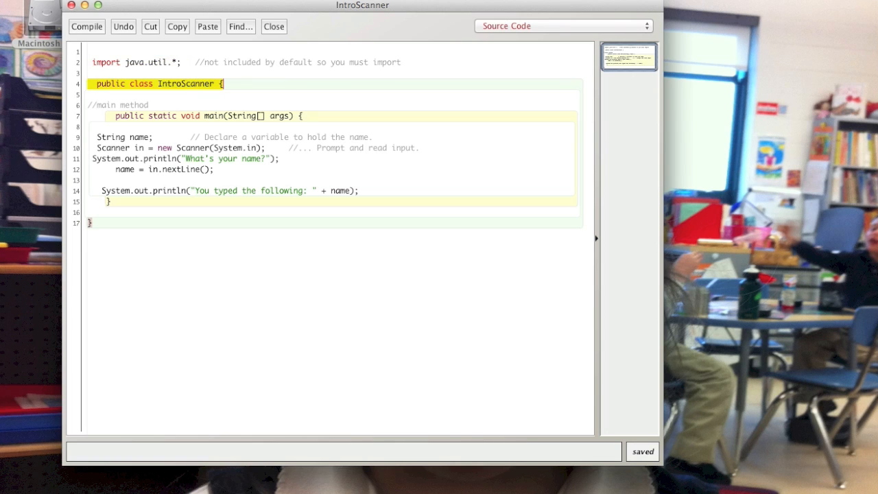
Inspect the main method header, the name declaration and the "What's your name?" prompt line.
{"action": "left_click", "coordinate": [206, 115]}
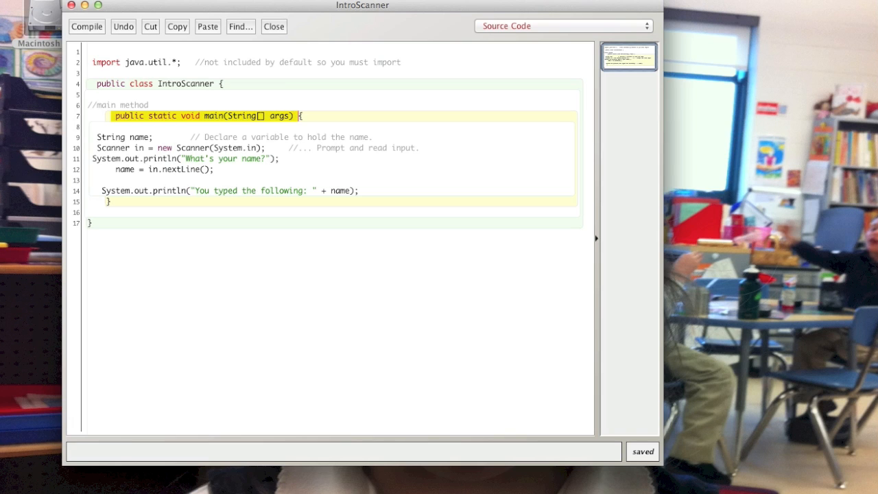
{"action": "left_click", "coordinate": [98, 137]}
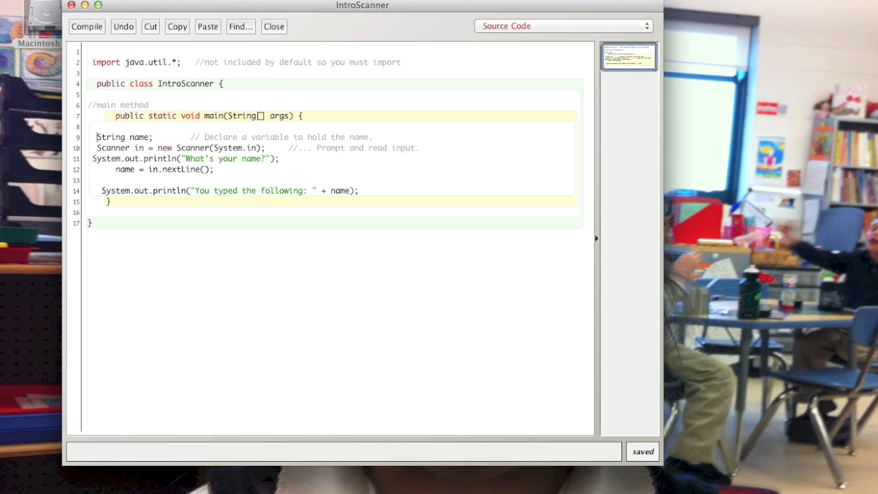
{"action": "double_click", "coordinate": [124, 136]}
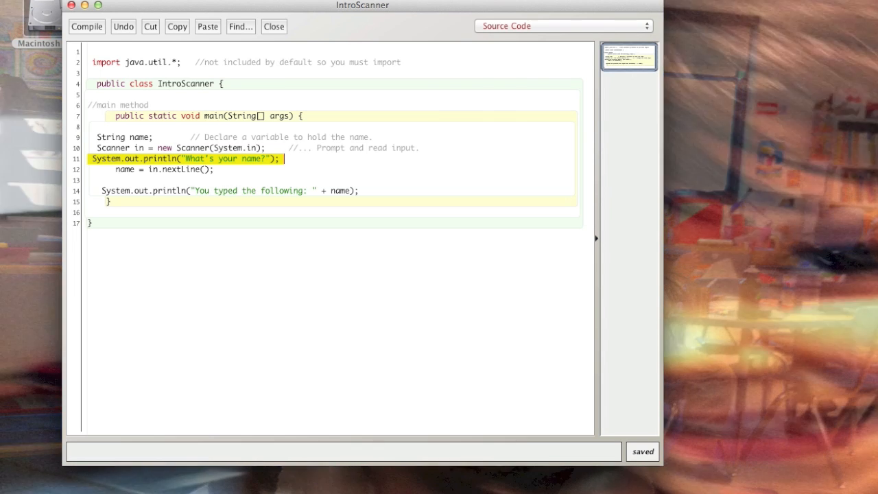
{"action": "left_click", "coordinate": [120, 170]}
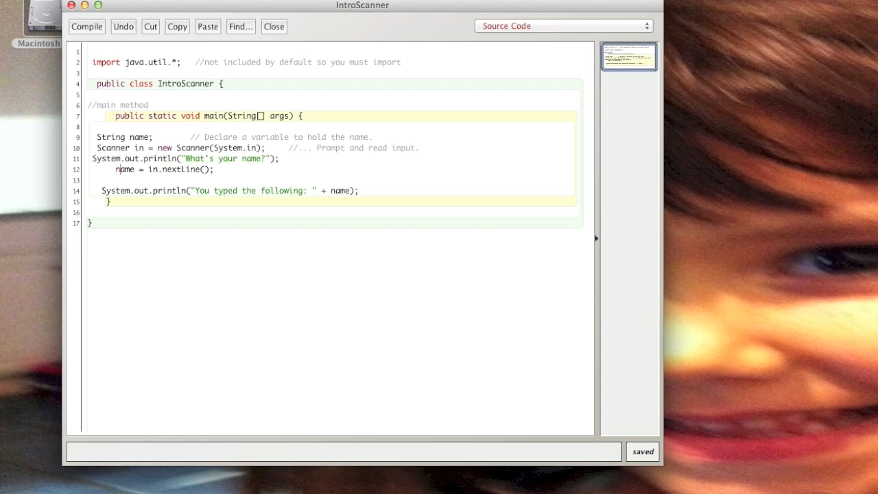
{"action": "double_click", "coordinate": [125, 170]}
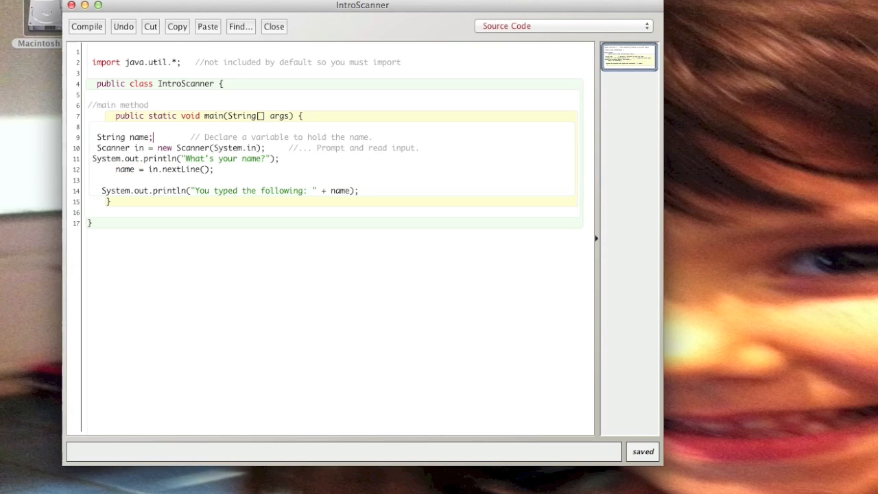
{"action": "double_click", "coordinate": [139, 136]}
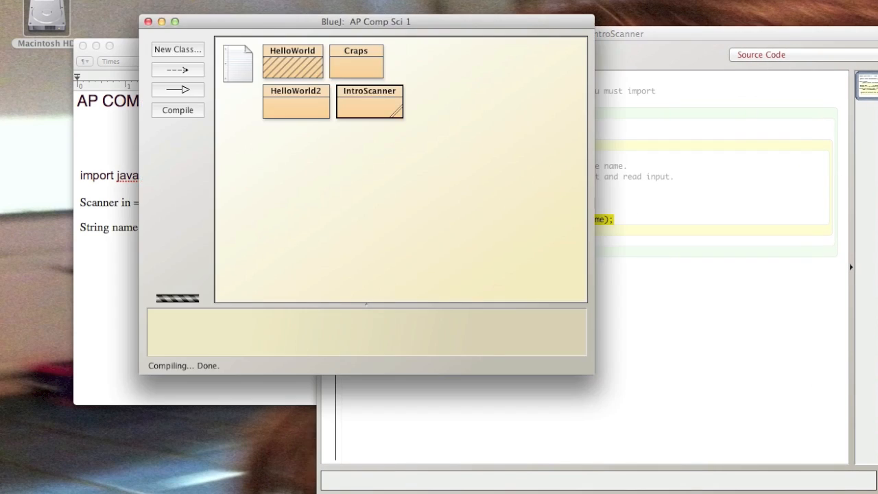
Run IntroScanner's void main(String[] args) with no arguments from the class menu.
{"action": "right_click", "coordinate": [369, 102]}
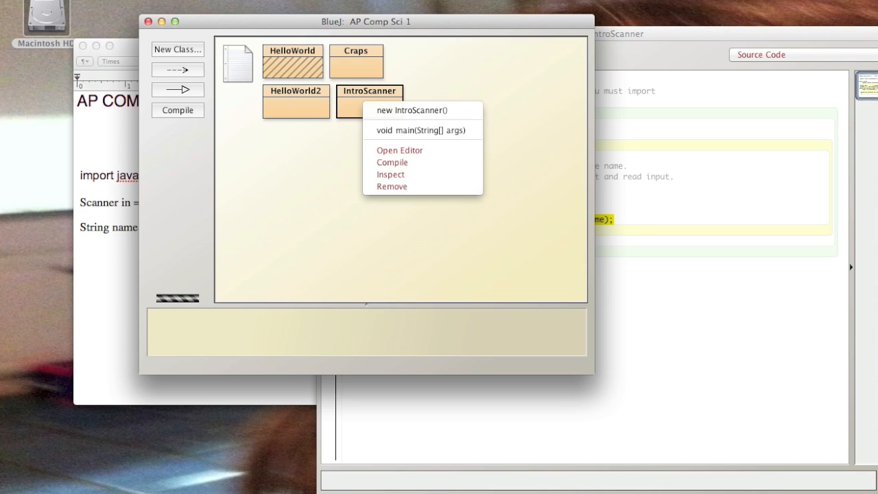
{"action": "left_click", "coordinate": [420, 130]}
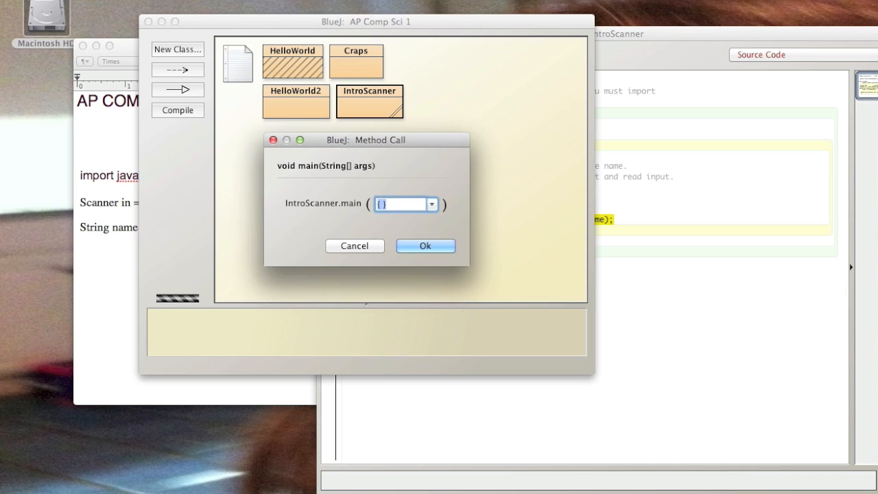
{"action": "left_click", "coordinate": [425, 245]}
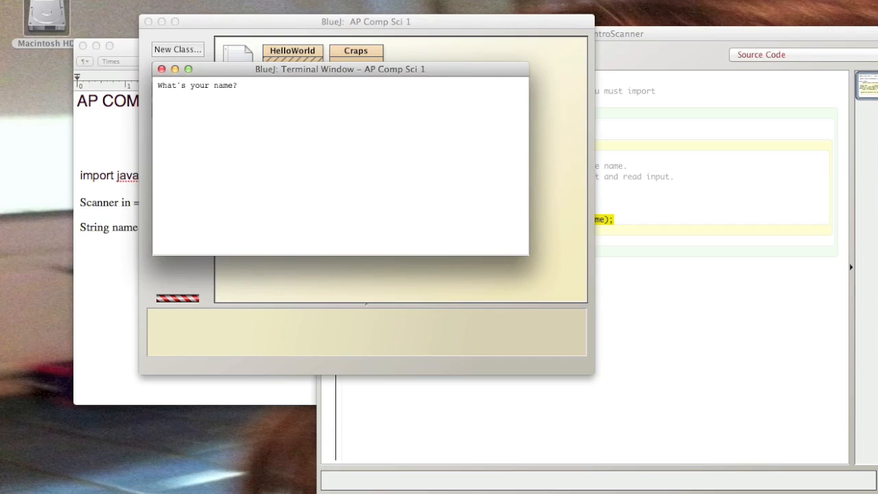
{"action": "mouse_move", "coordinate": [380, 62]}
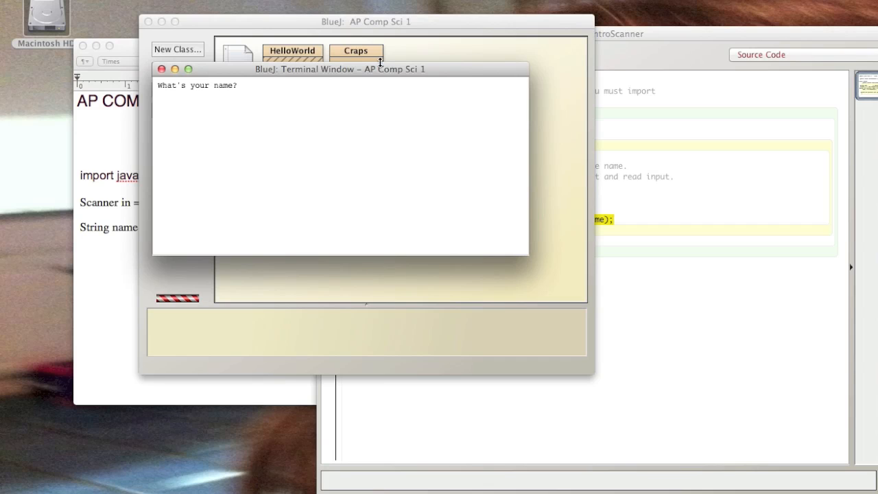
Enter the name 'Matt' at the prompt and select the echoed name in the output.
{"action": "type", "text": "Matt"}
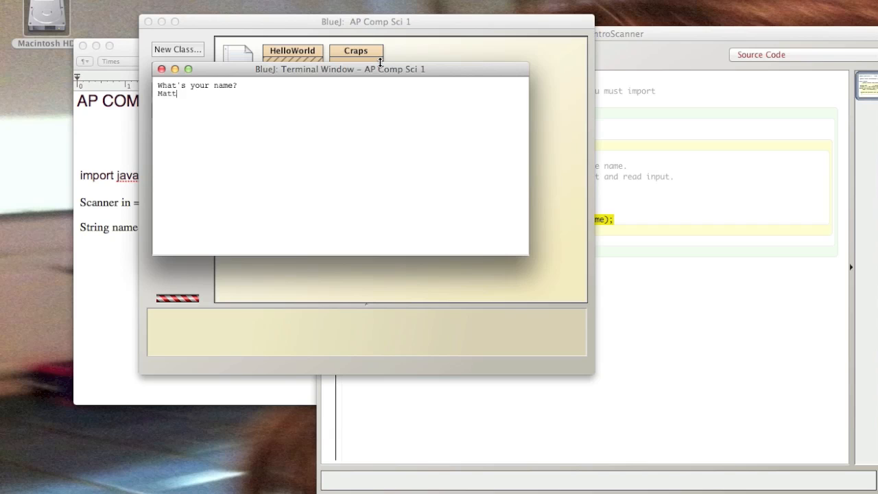
{"action": "key", "text": "return"}
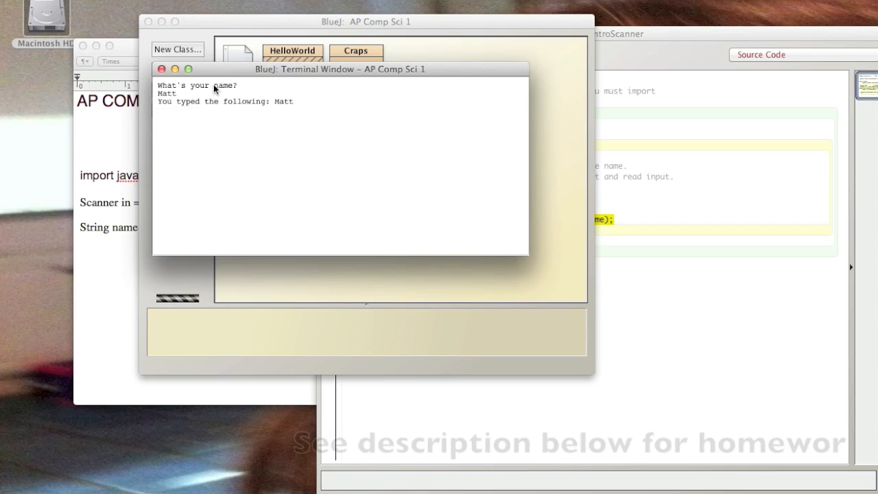
{"action": "double_click", "coordinate": [283, 102]}
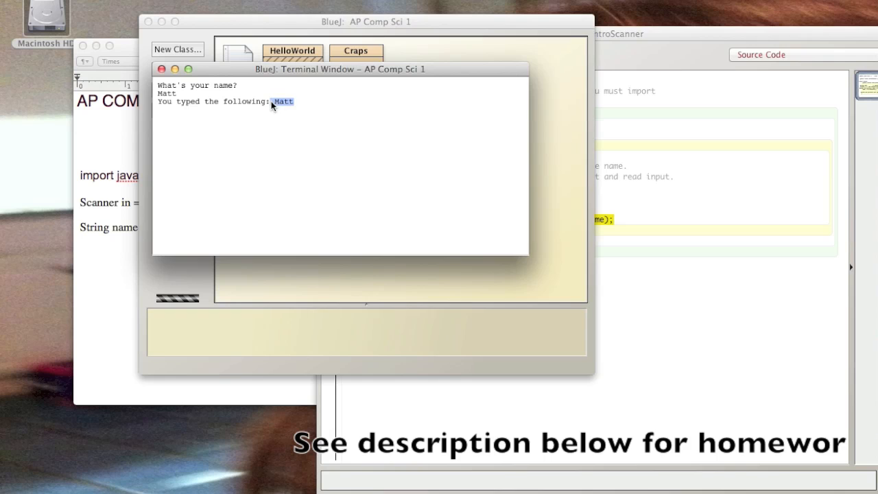